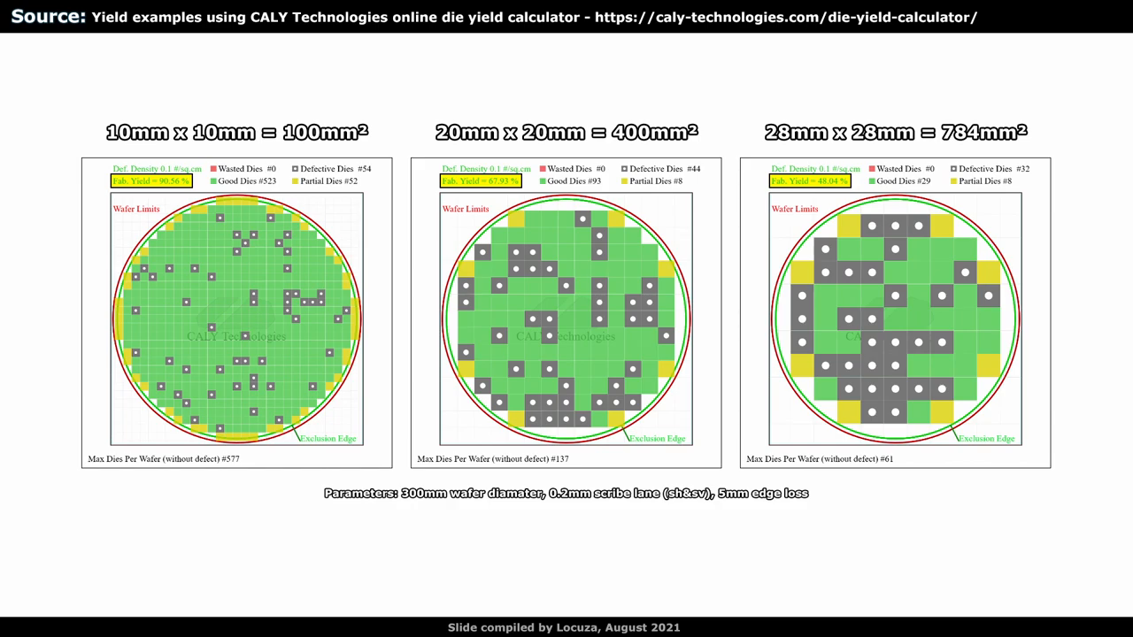
key("right")
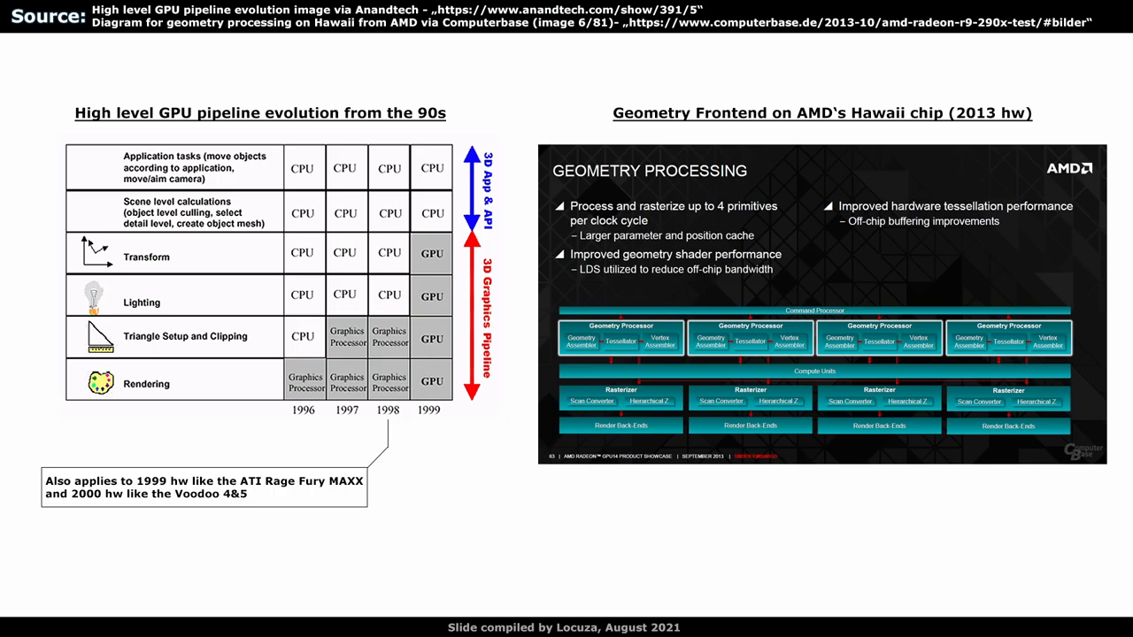
key("right")
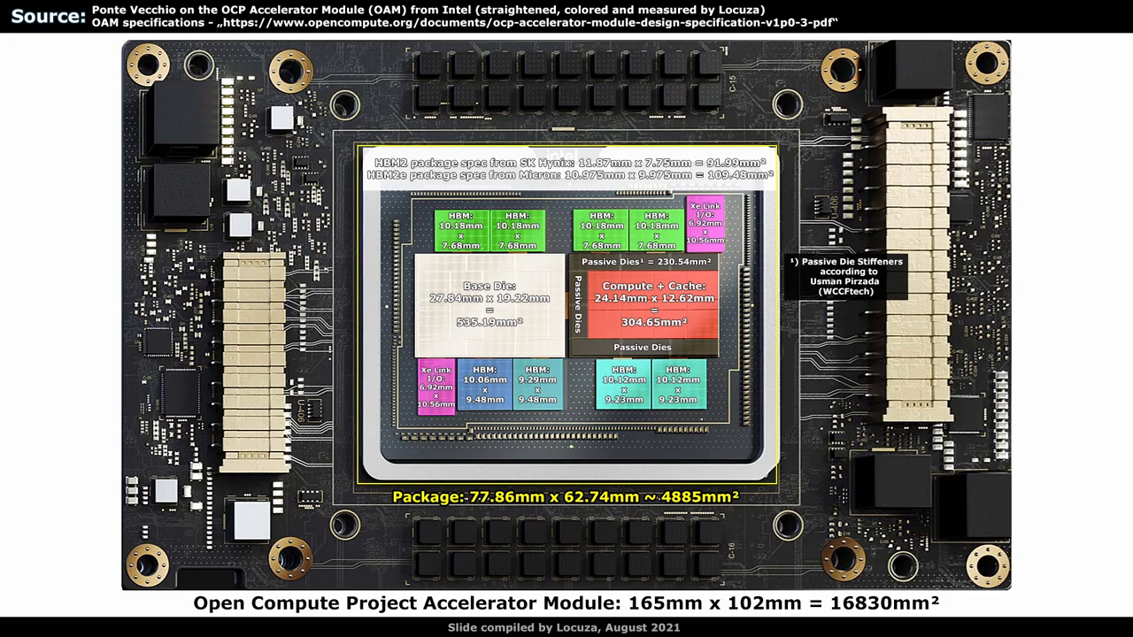
key("right")
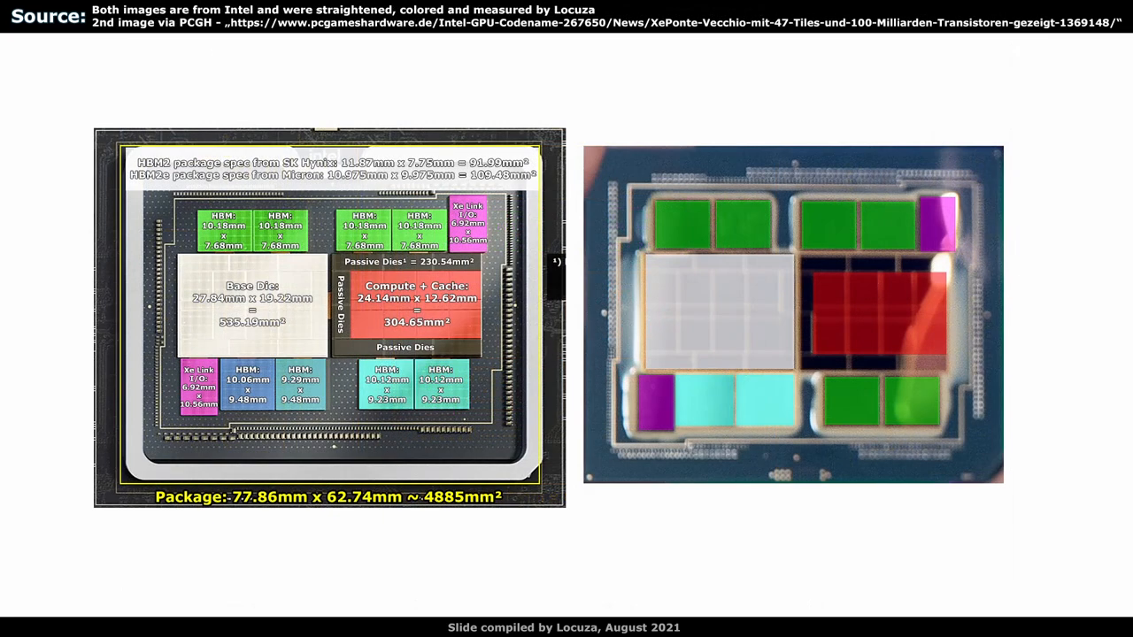